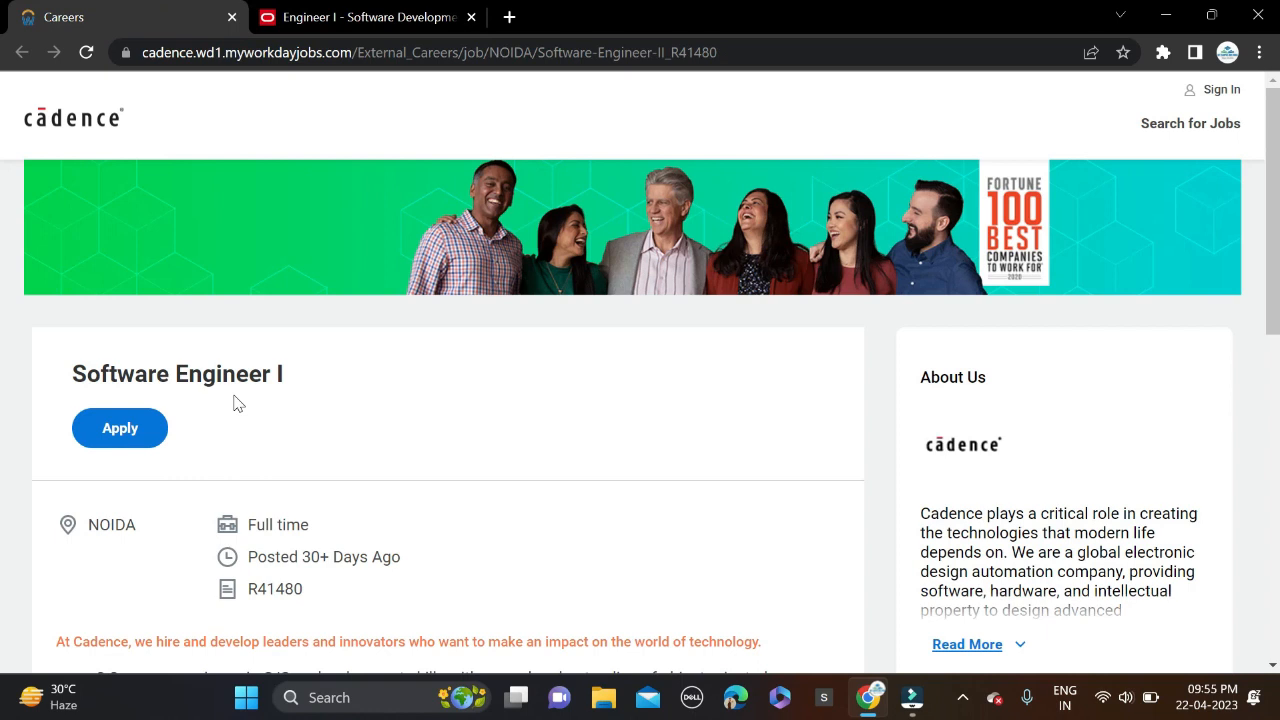
Review the Software Engineer I requirements, then start applying with Autofill with Resume
{"action": "scroll", "scroll_direction": "down", "scroll_amount": 3}
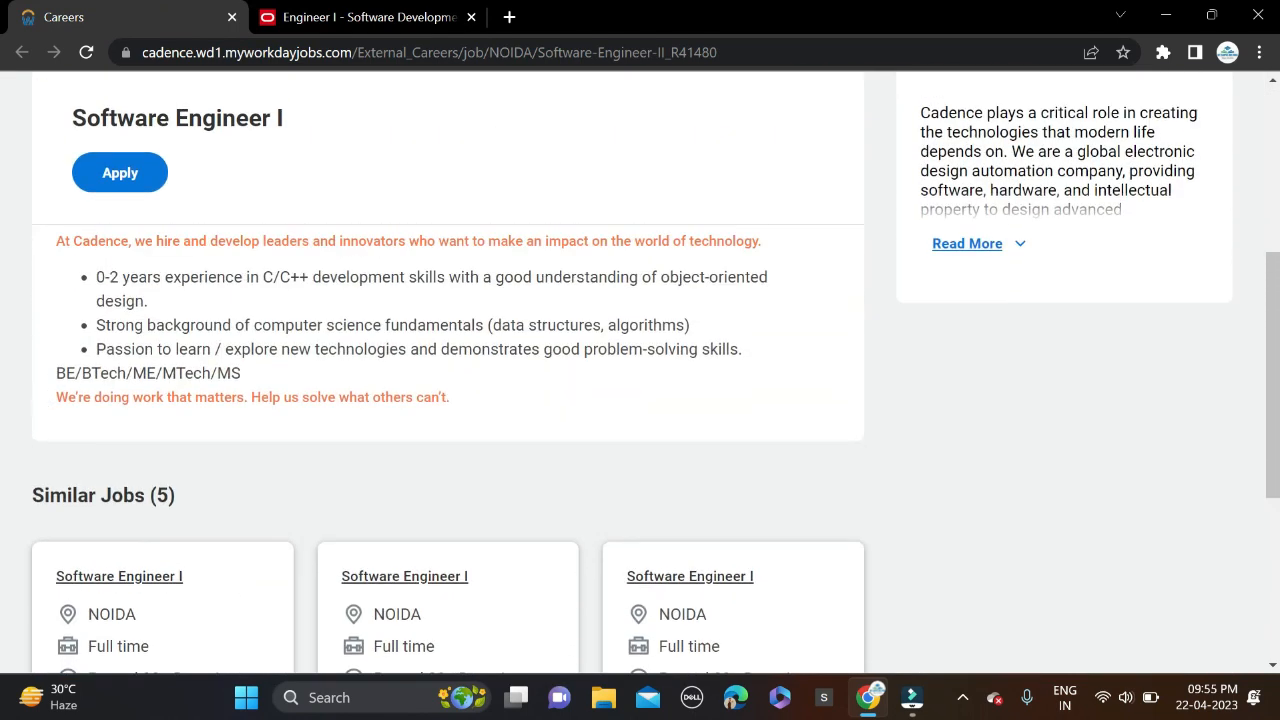
{"action": "mouse_move", "coordinate": [628, 380]}
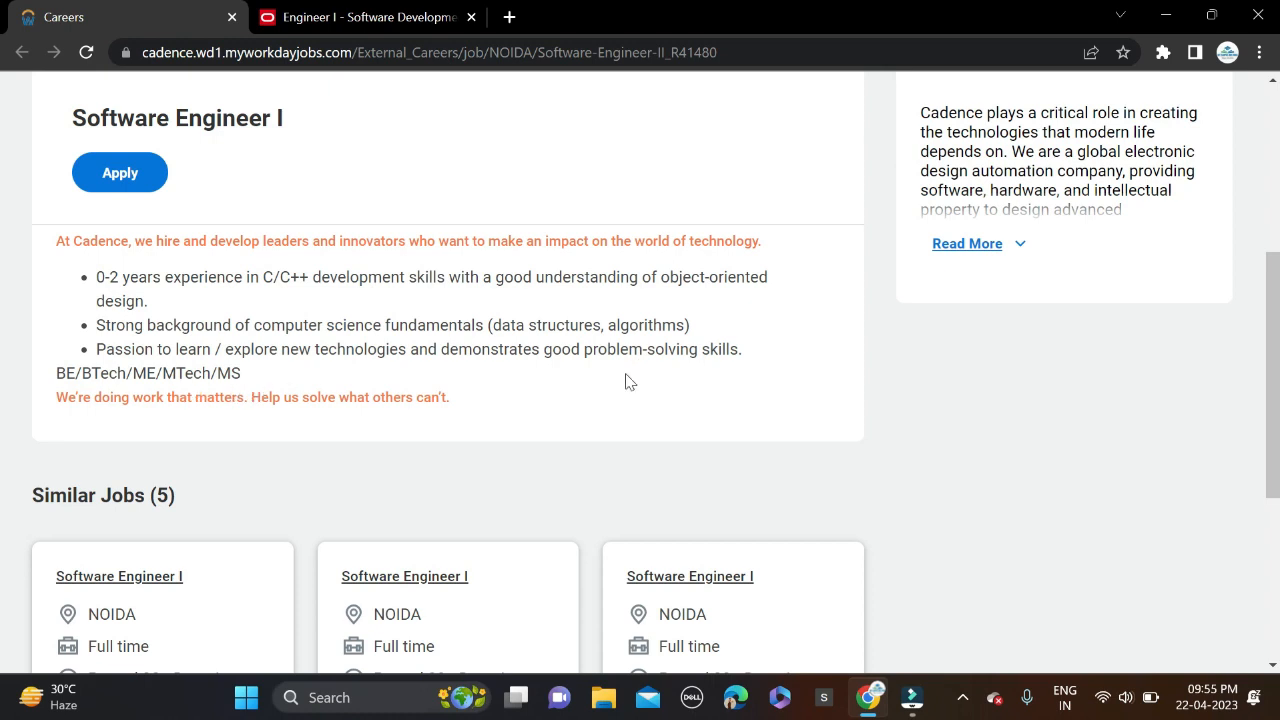
{"action": "scroll", "scroll_direction": "down", "scroll_amount": 3}
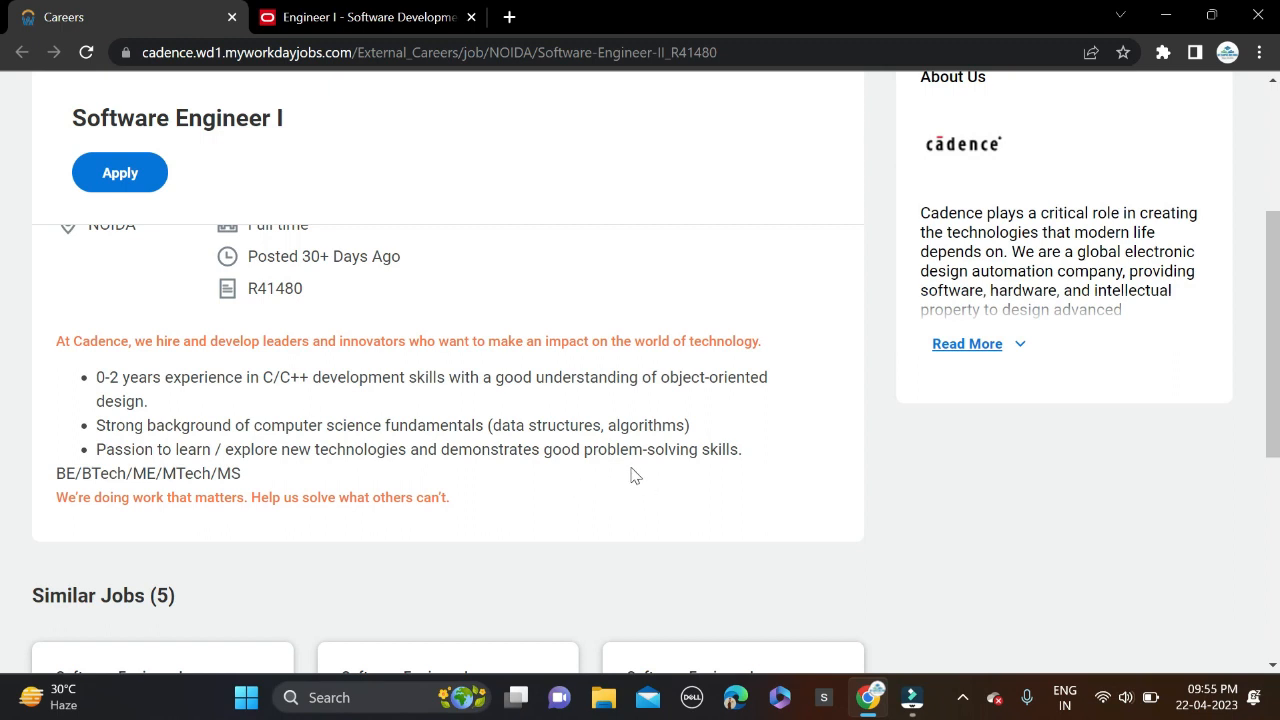
{"action": "mouse_move", "coordinate": [470, 412]}
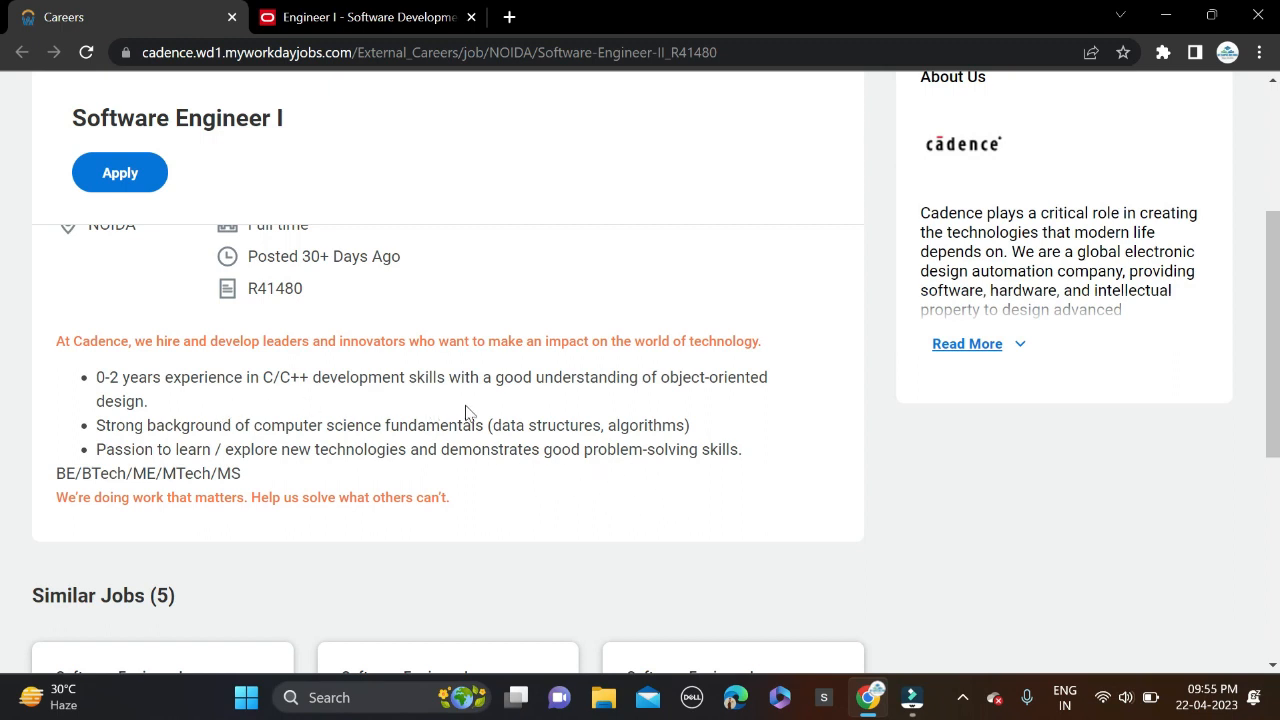
{"action": "mouse_move", "coordinate": [362, 410]}
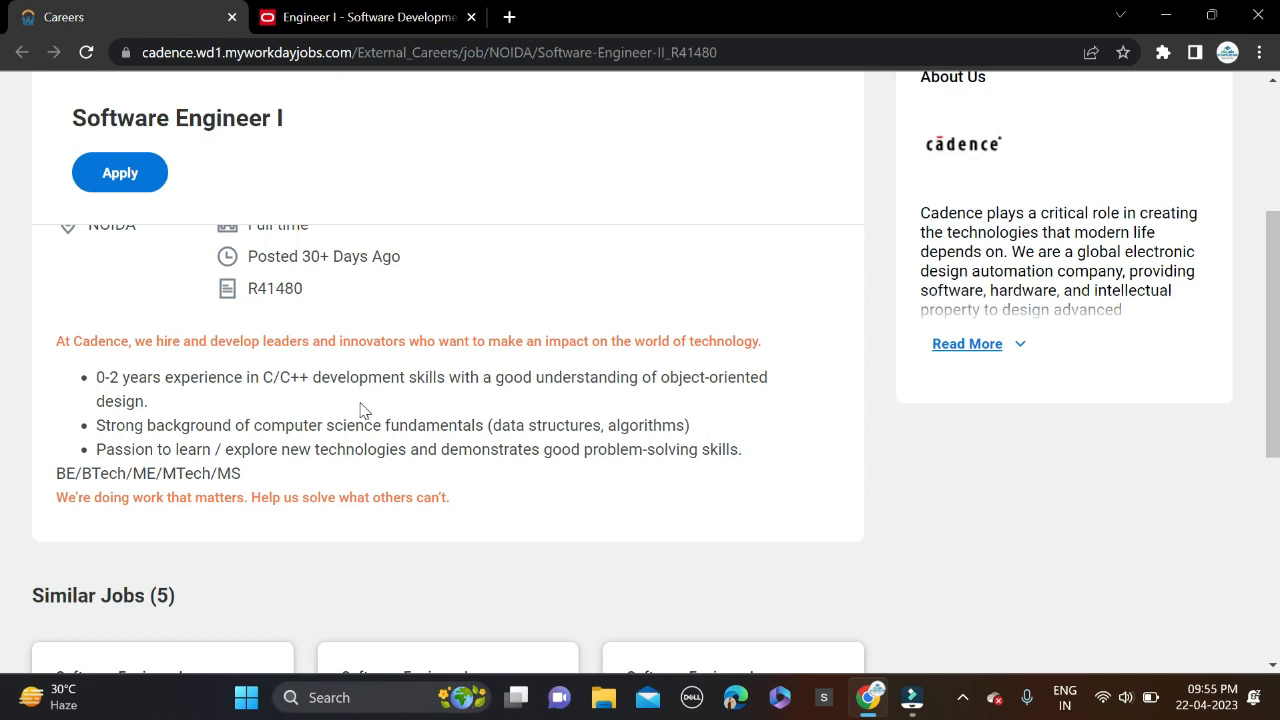
{"action": "mouse_move", "coordinate": [362, 410]}
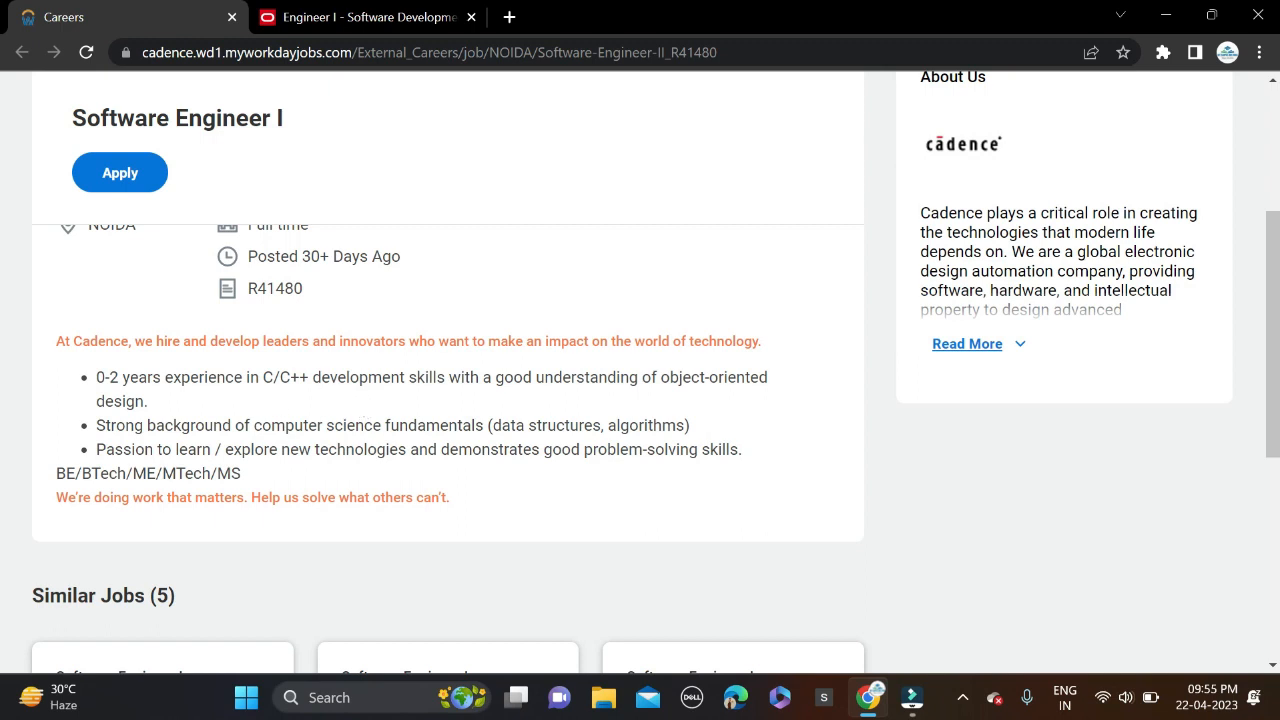
{"action": "double_click", "coordinate": [286, 376]}
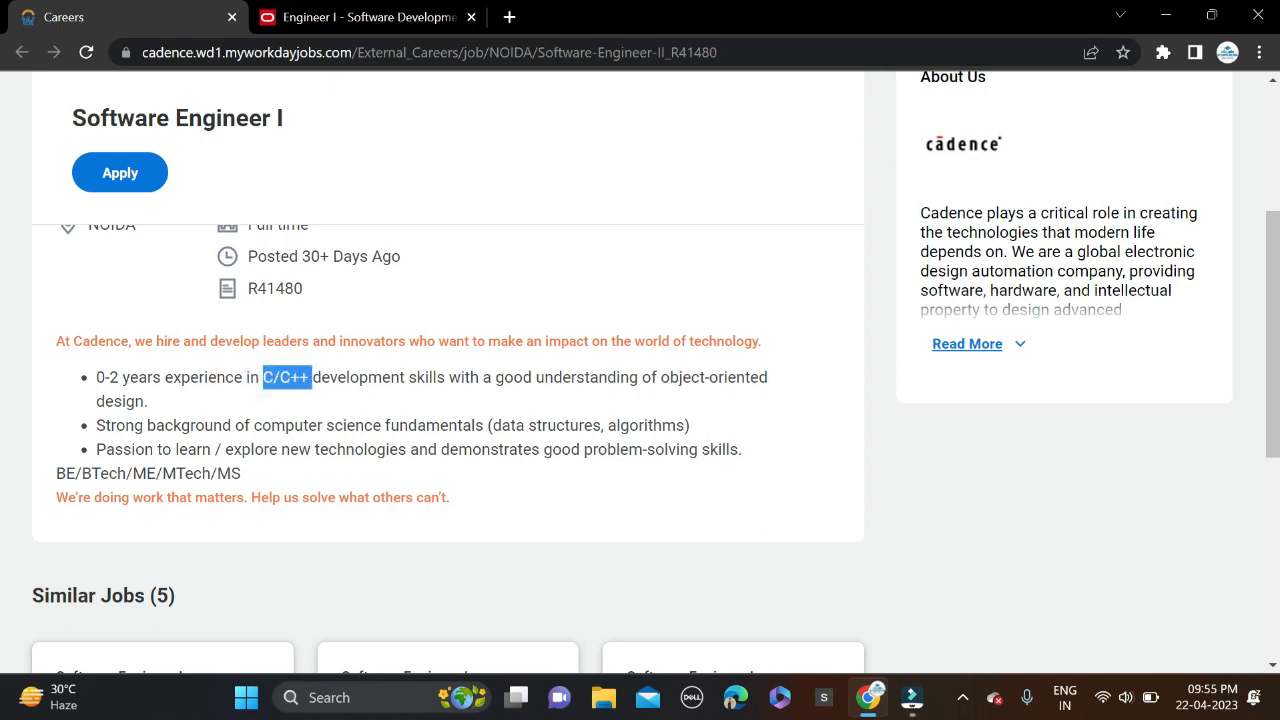
{"action": "mouse_move", "coordinate": [242, 400]}
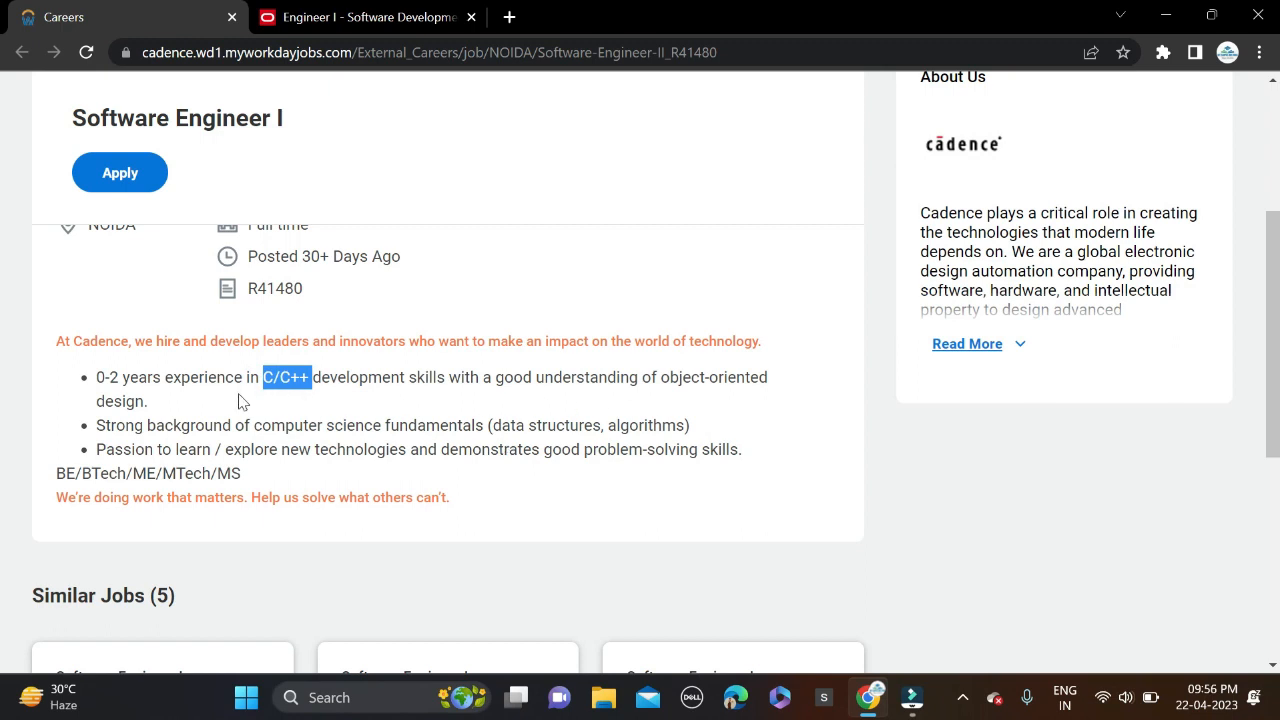
{"action": "mouse_move", "coordinate": [518, 420]}
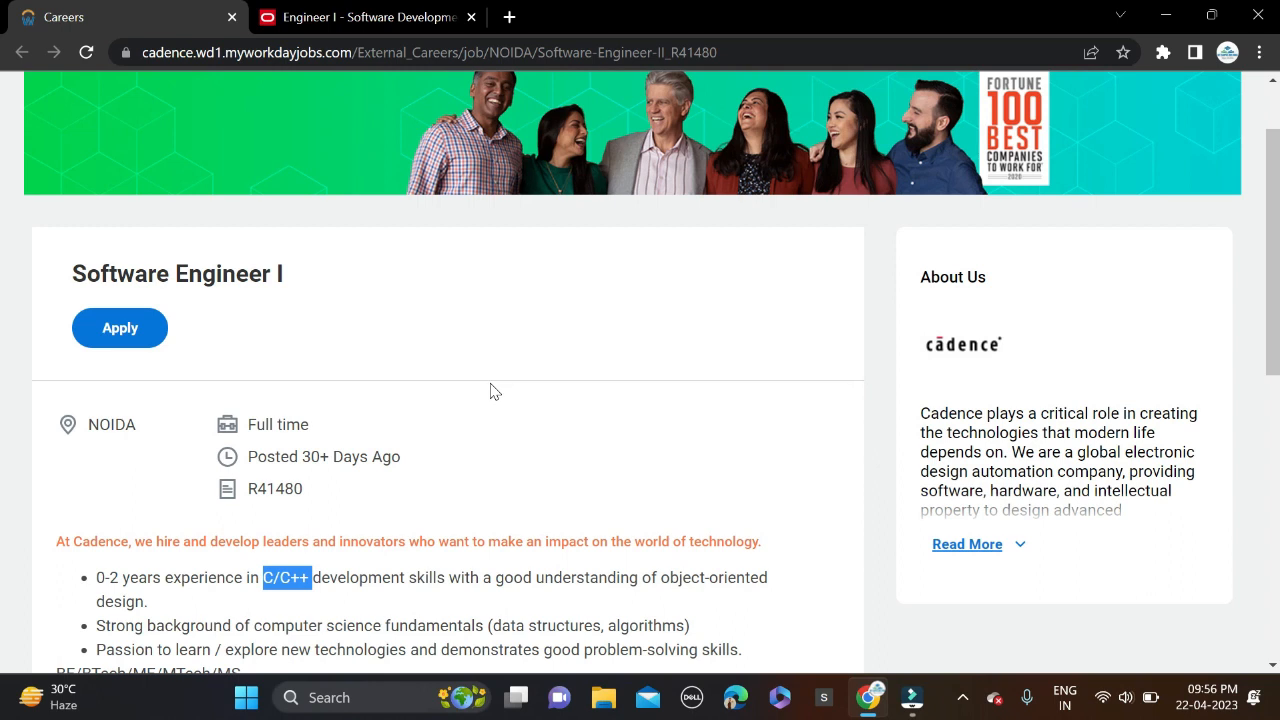
{"action": "left_click", "coordinate": [120, 328]}
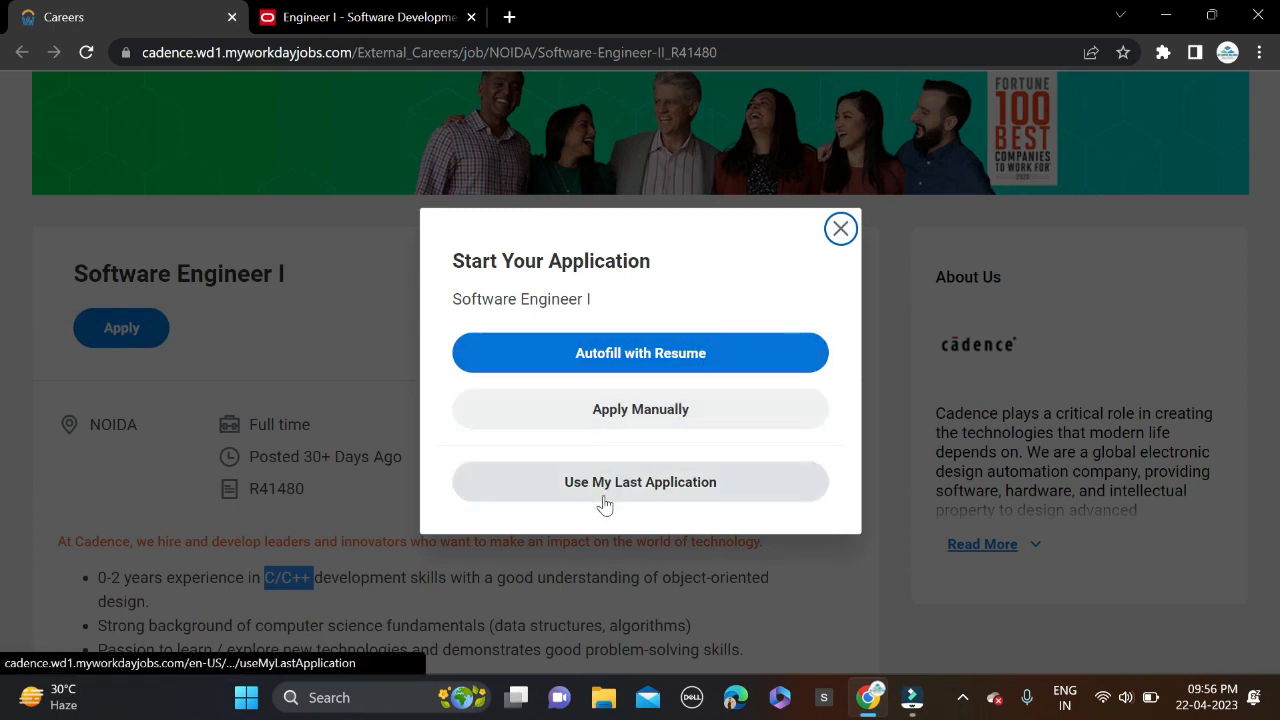
{"action": "mouse_move", "coordinate": [588, 518]}
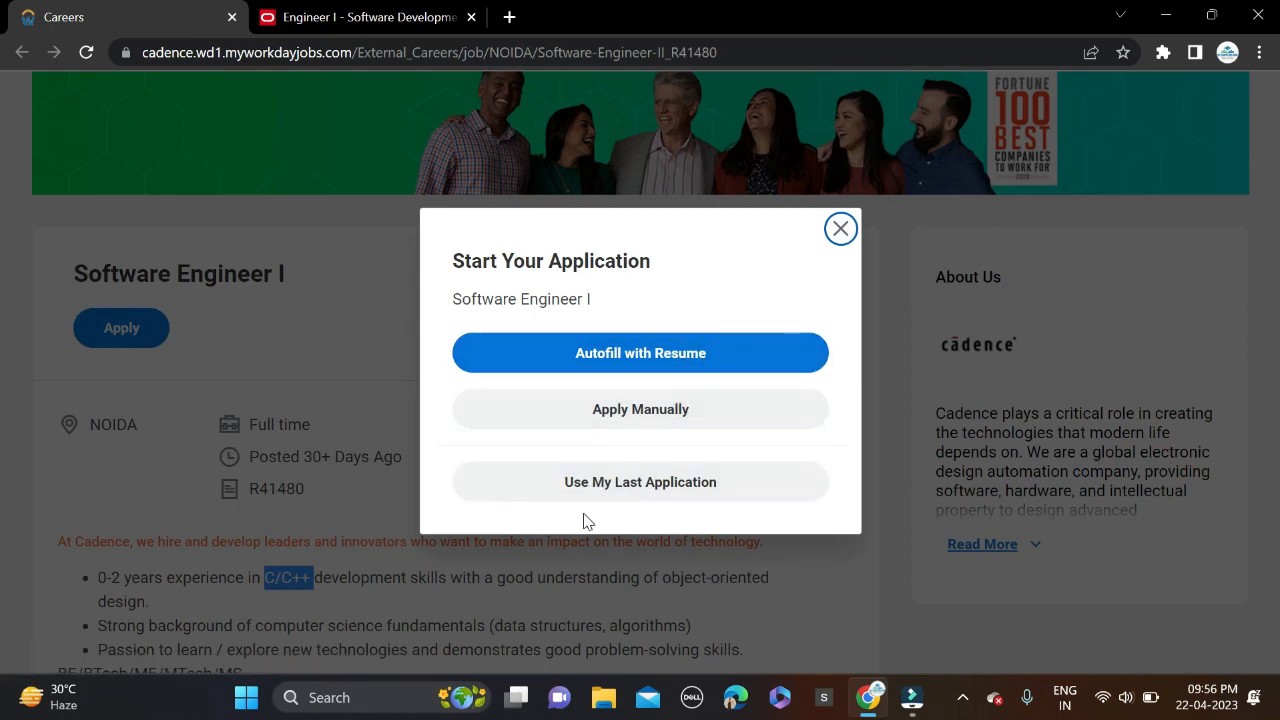
{"action": "left_click", "coordinate": [640, 352]}
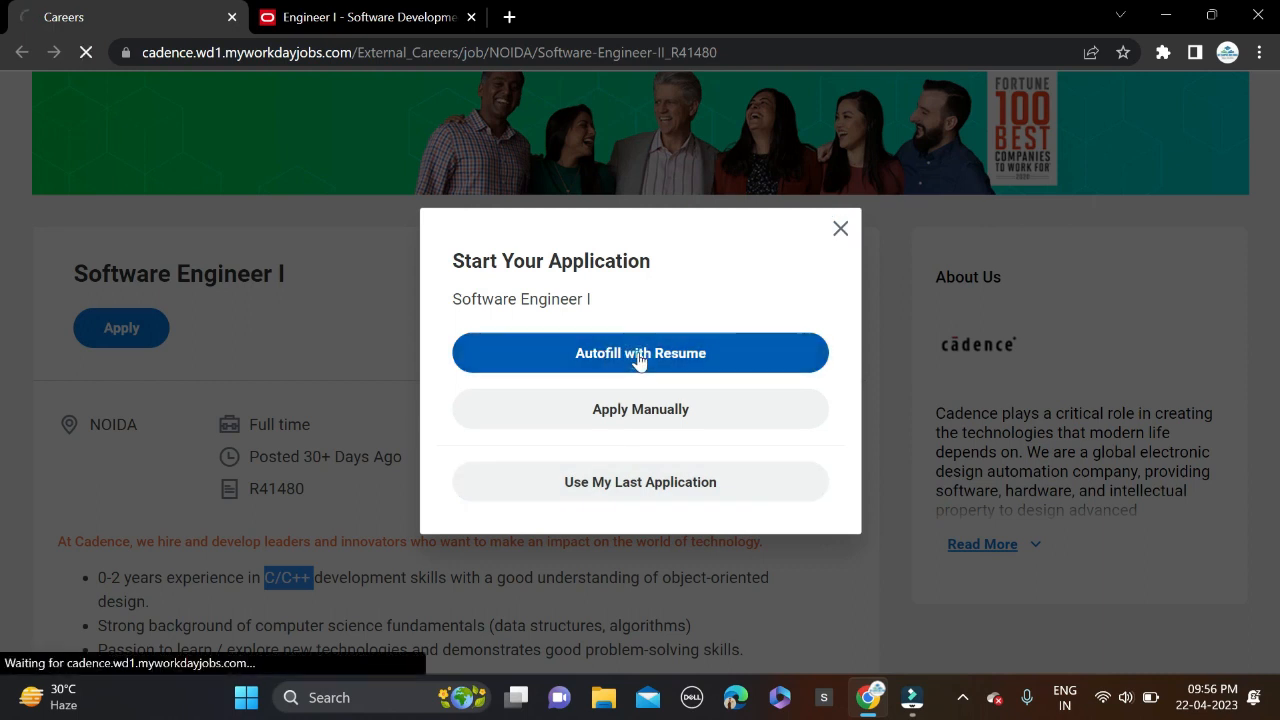
{"action": "left_click", "coordinate": [640, 352]}
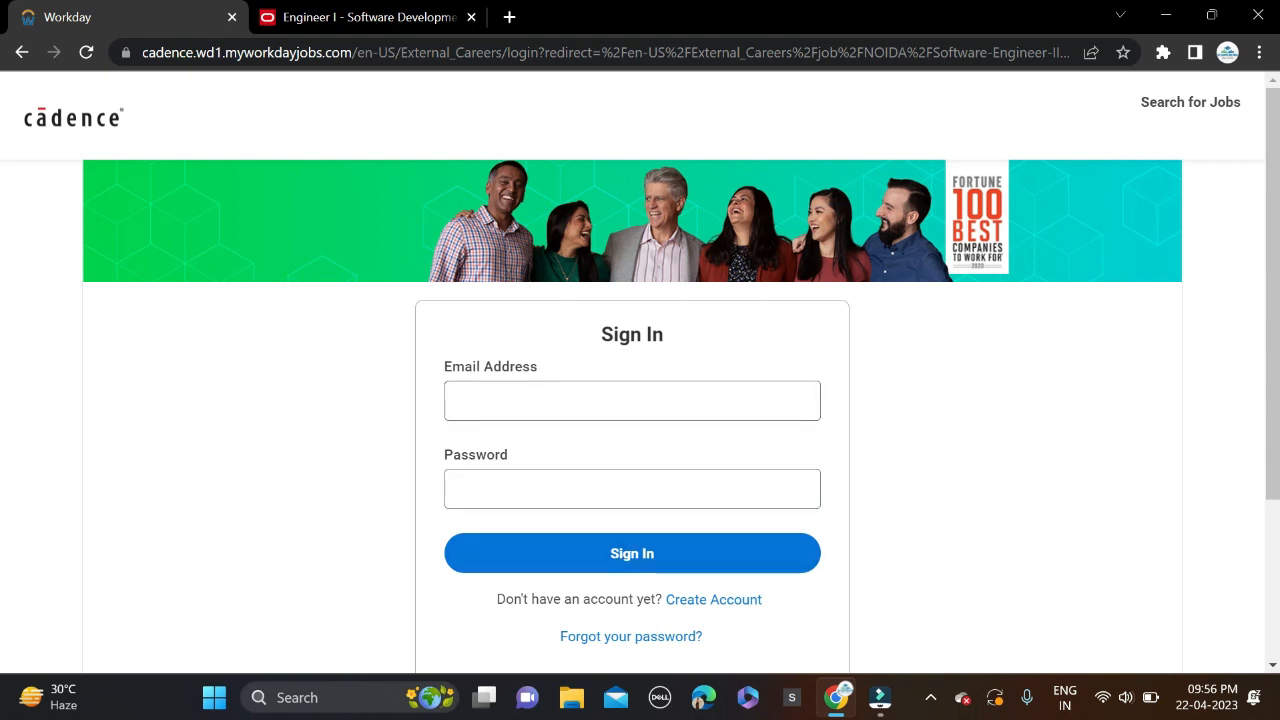
Go to Create Account from the Workday Sign In page and review the password requirements
{"action": "scroll", "scroll_direction": "down", "scroll_amount": 3}
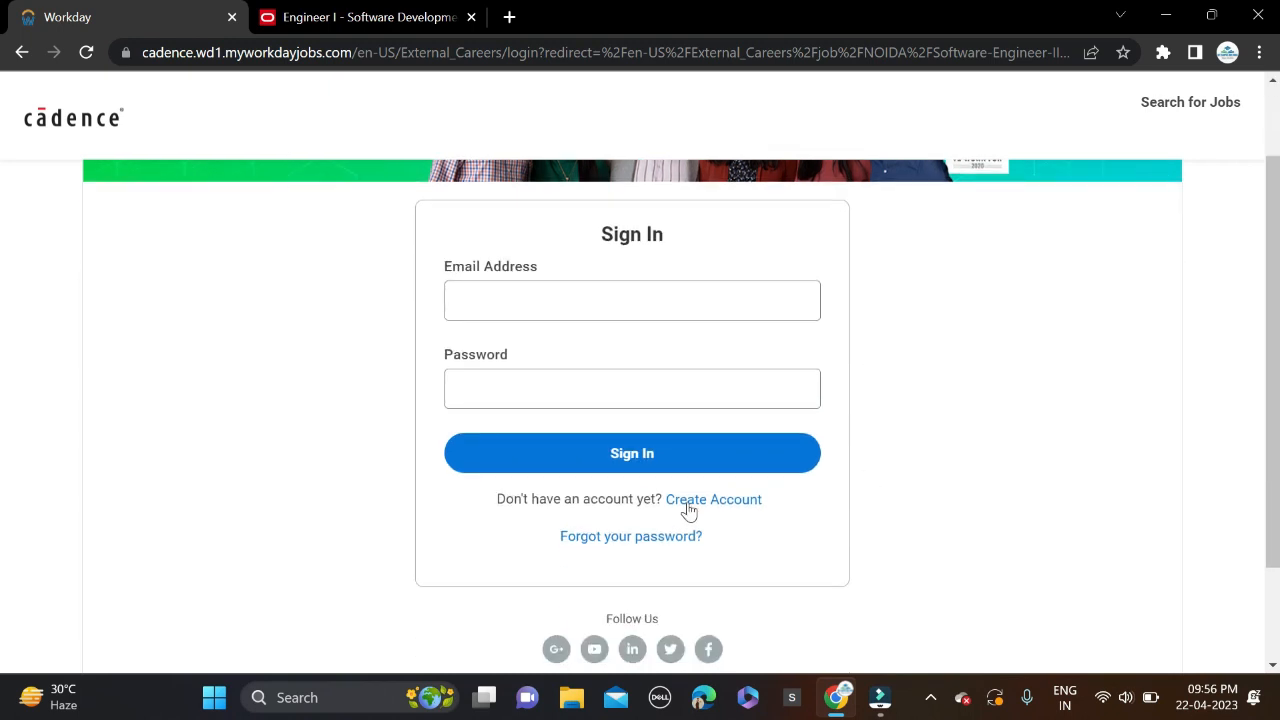
{"action": "left_click", "coordinate": [712, 500]}
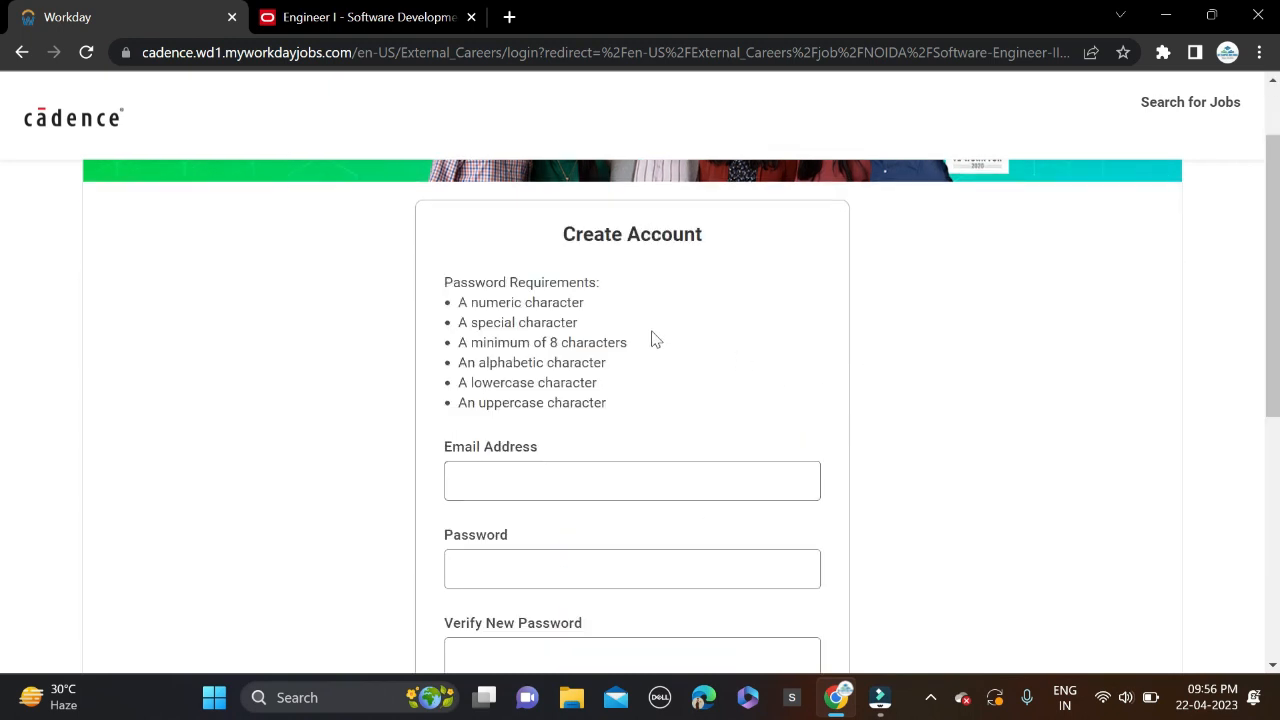
{"action": "scroll", "scroll_direction": "down", "scroll_amount": 3}
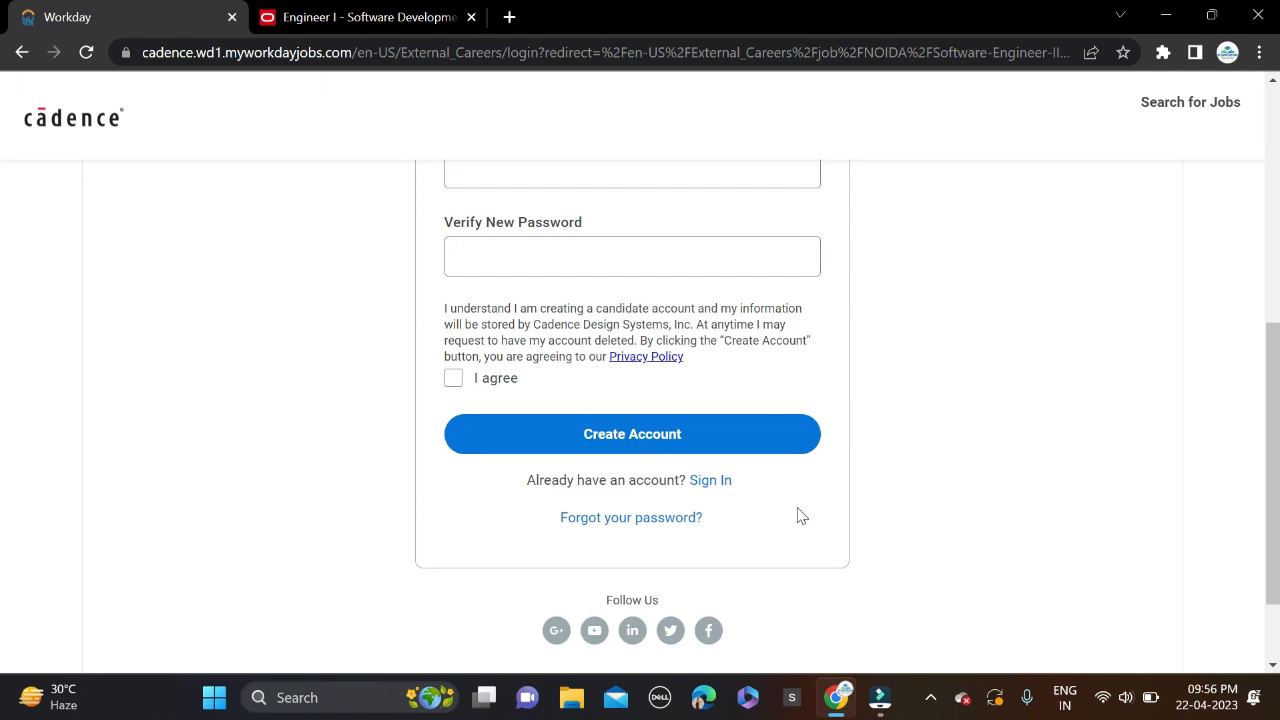
{"action": "scroll", "scroll_direction": "up", "scroll_amount": 3}
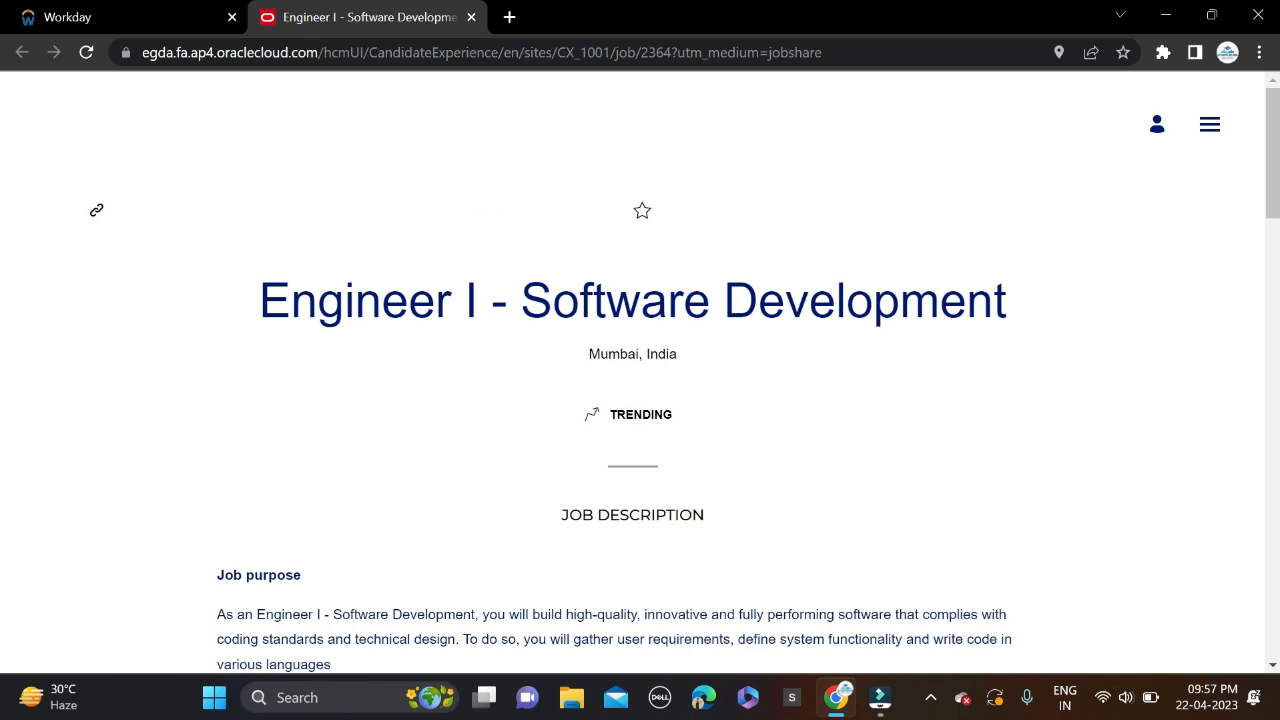
Review the Engineer I - Software Development description and start the application with Apply Now
{"action": "scroll", "scroll_direction": "down", "scroll_amount": 3}
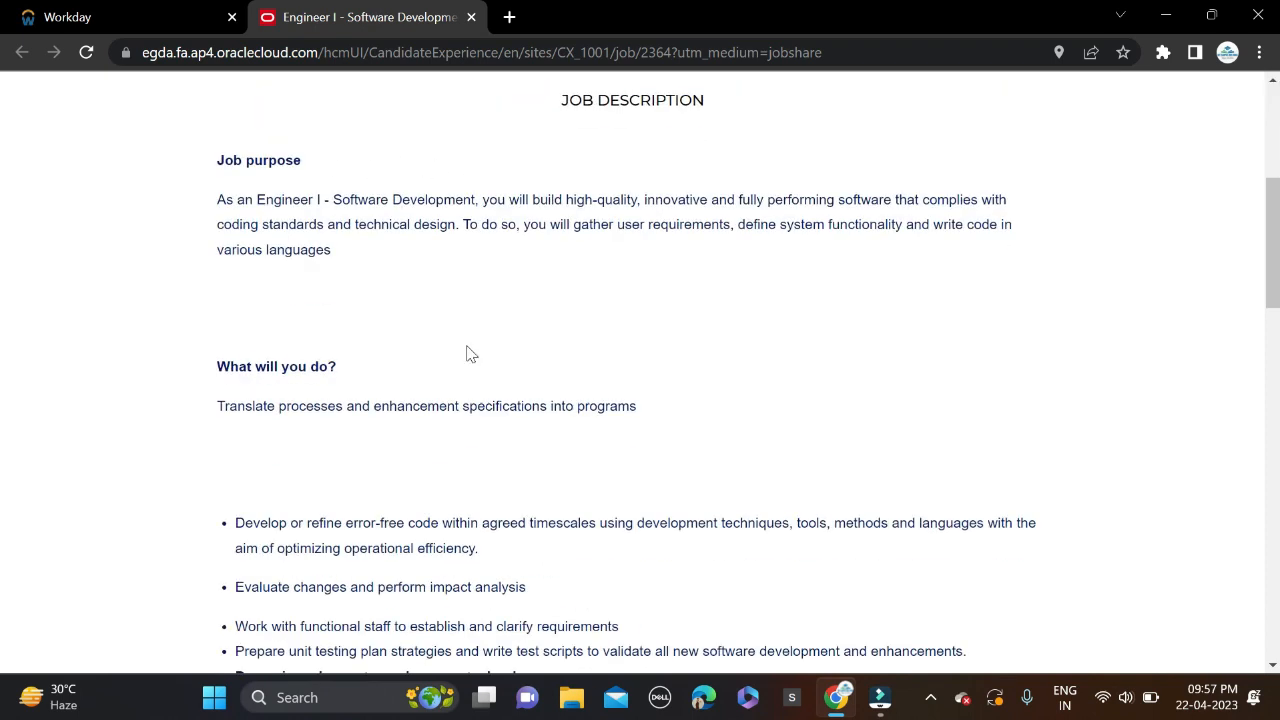
{"action": "scroll", "scroll_direction": "down", "scroll_amount": 3}
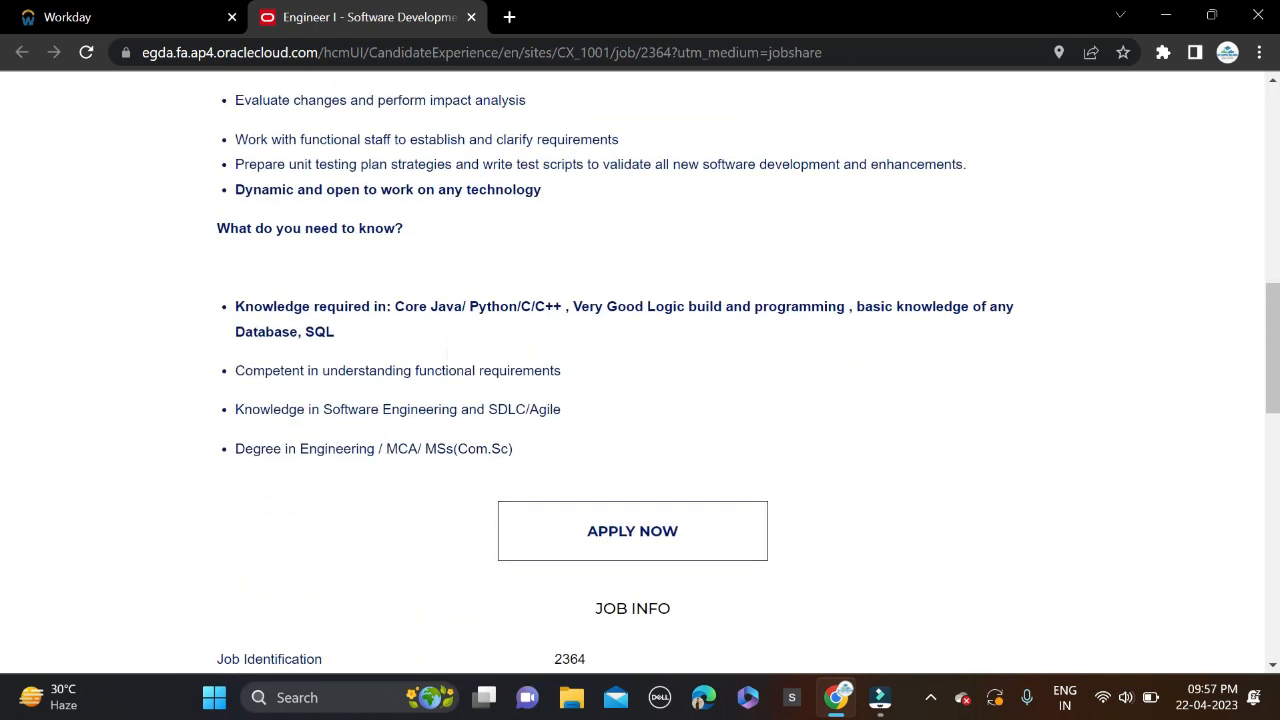
{"action": "mouse_move", "coordinate": [428, 474]}
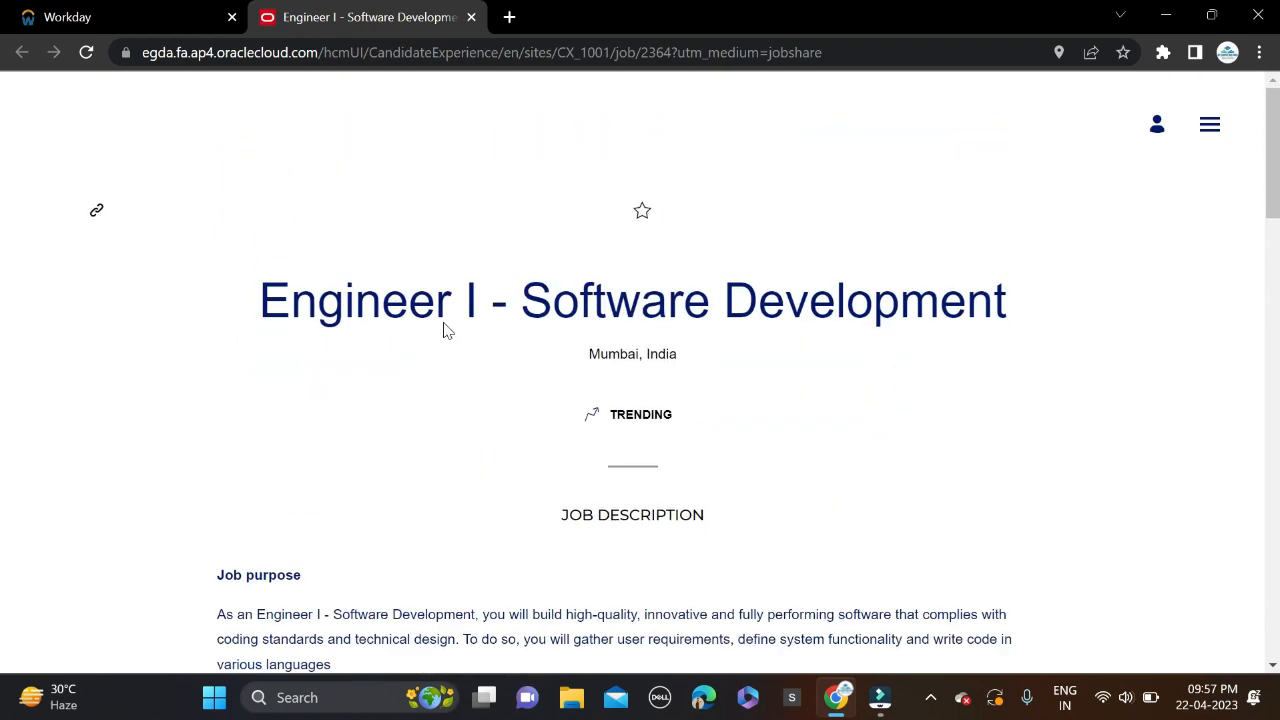
{"action": "scroll", "scroll_direction": "down", "scroll_amount": 3}
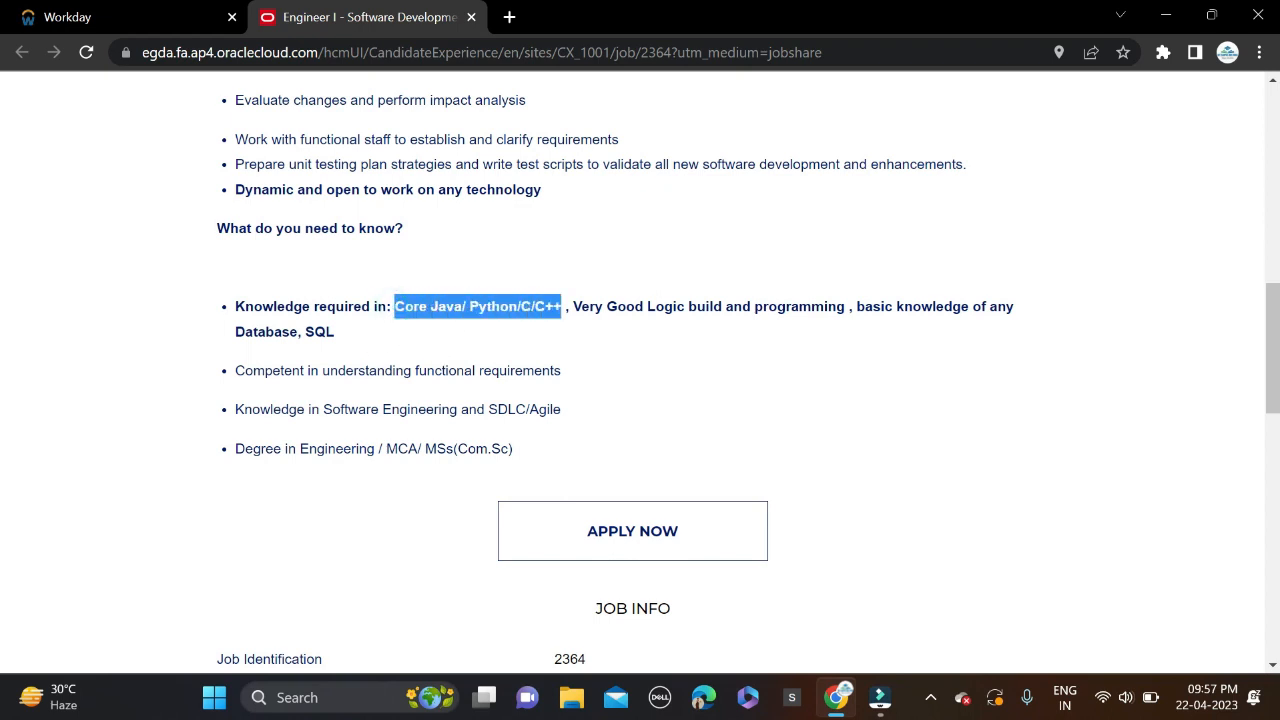
{"action": "mouse_move", "coordinate": [496, 244]}
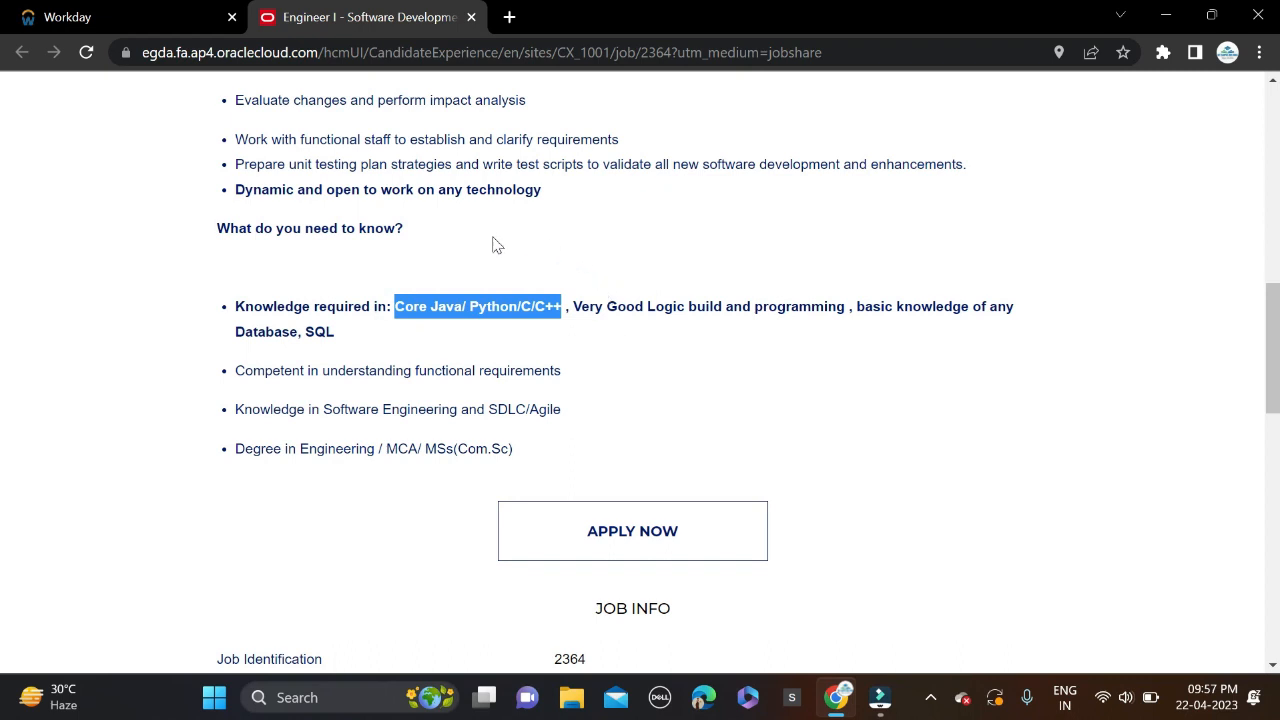
{"action": "scroll", "scroll_direction": "up", "scroll_amount": 3}
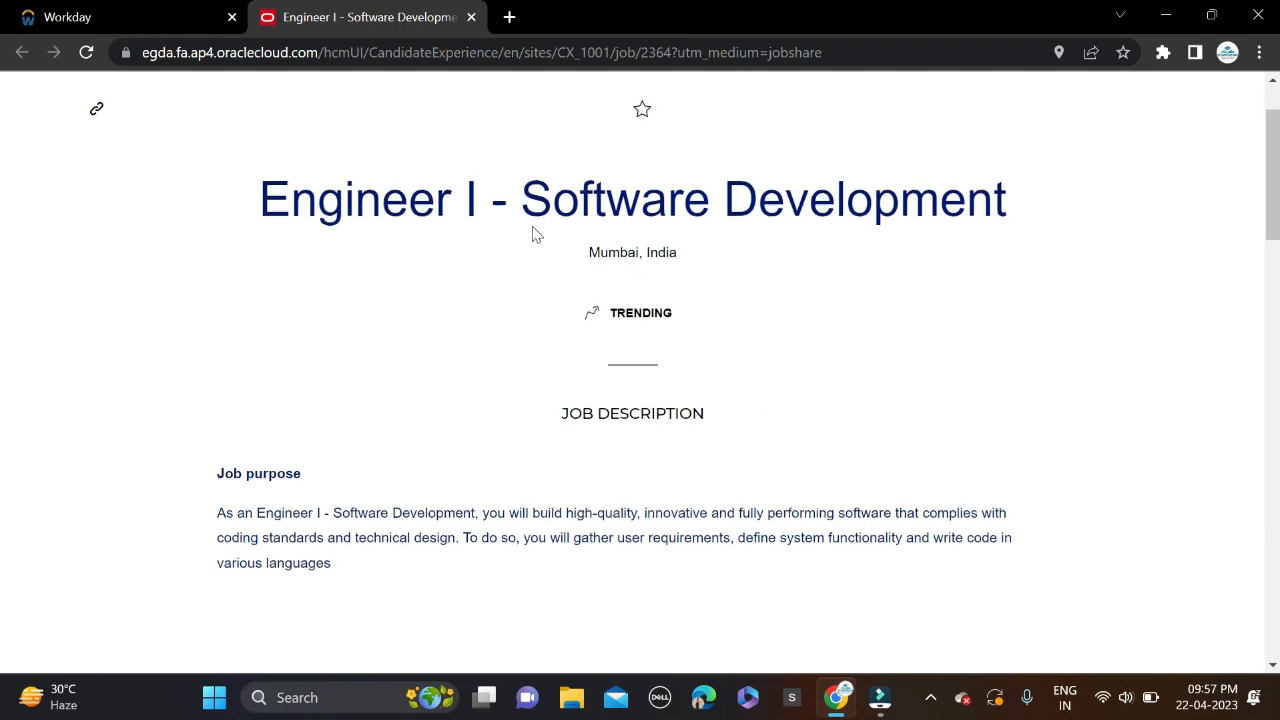
{"action": "scroll", "scroll_direction": "down", "scroll_amount": 3}
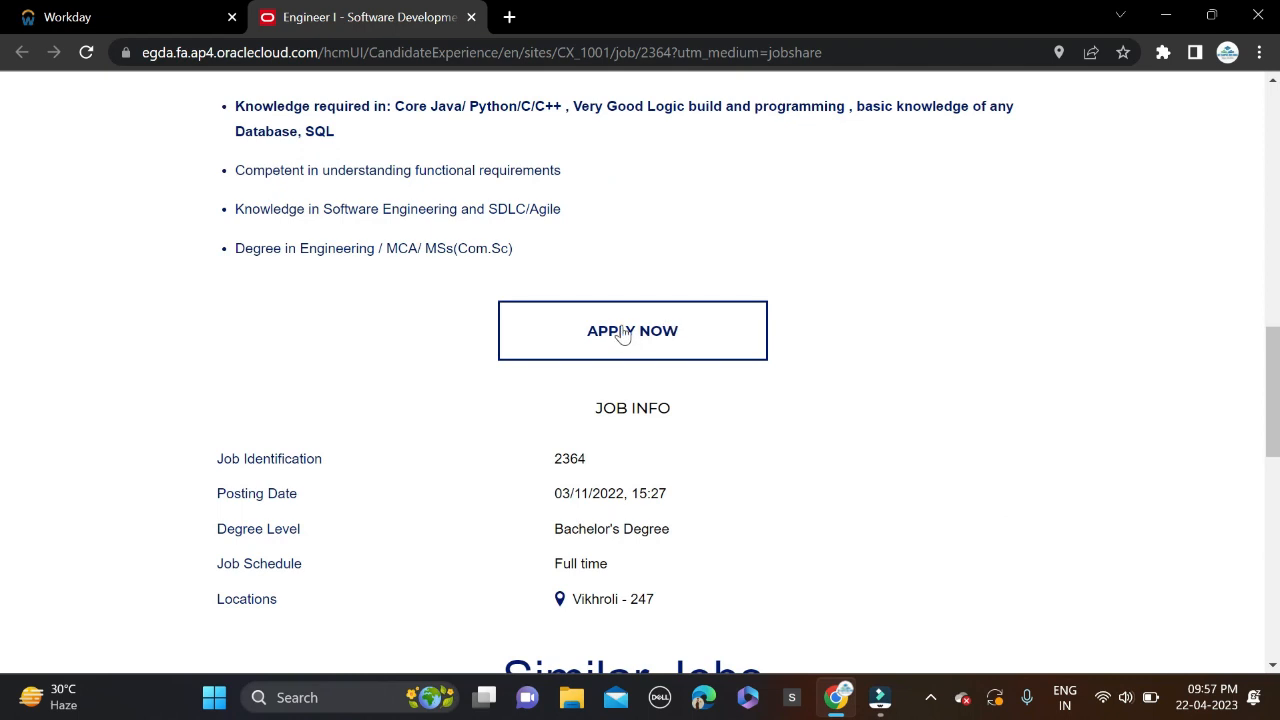
{"action": "left_click", "coordinate": [632, 330]}
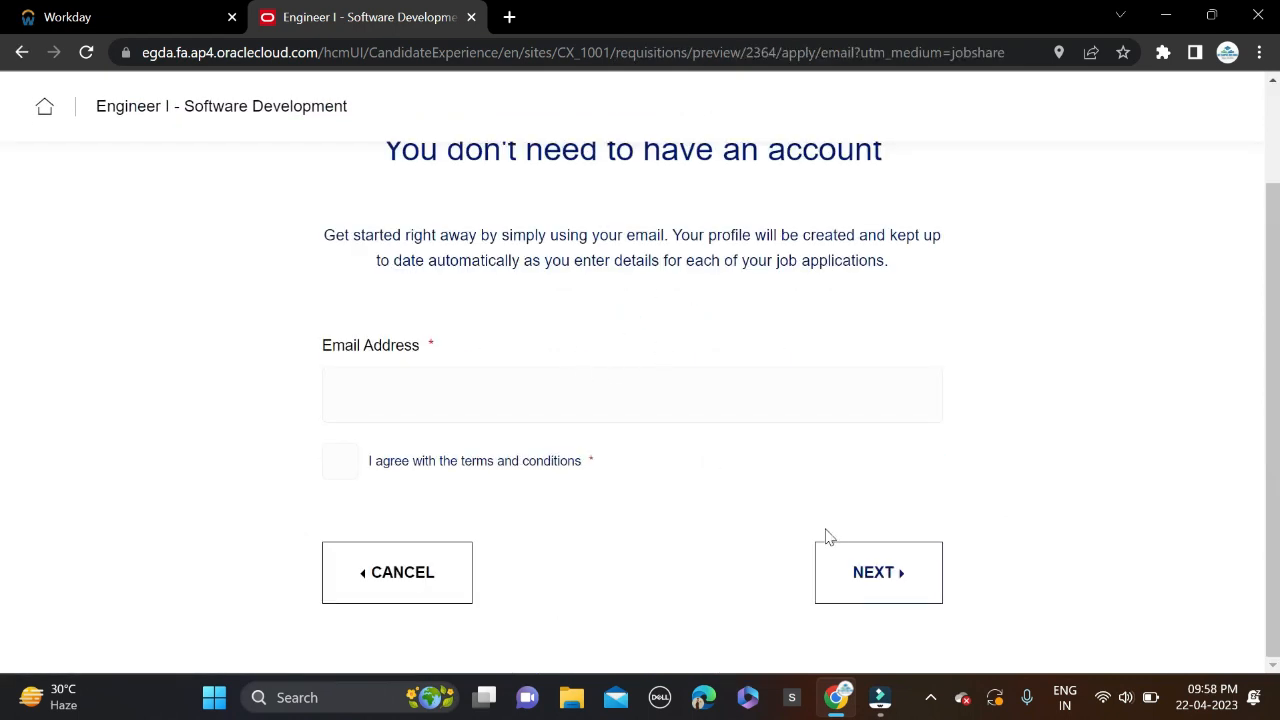
Enter the email and move through the contact details and address sections of the form
{"action": "type", "text": "ve"}
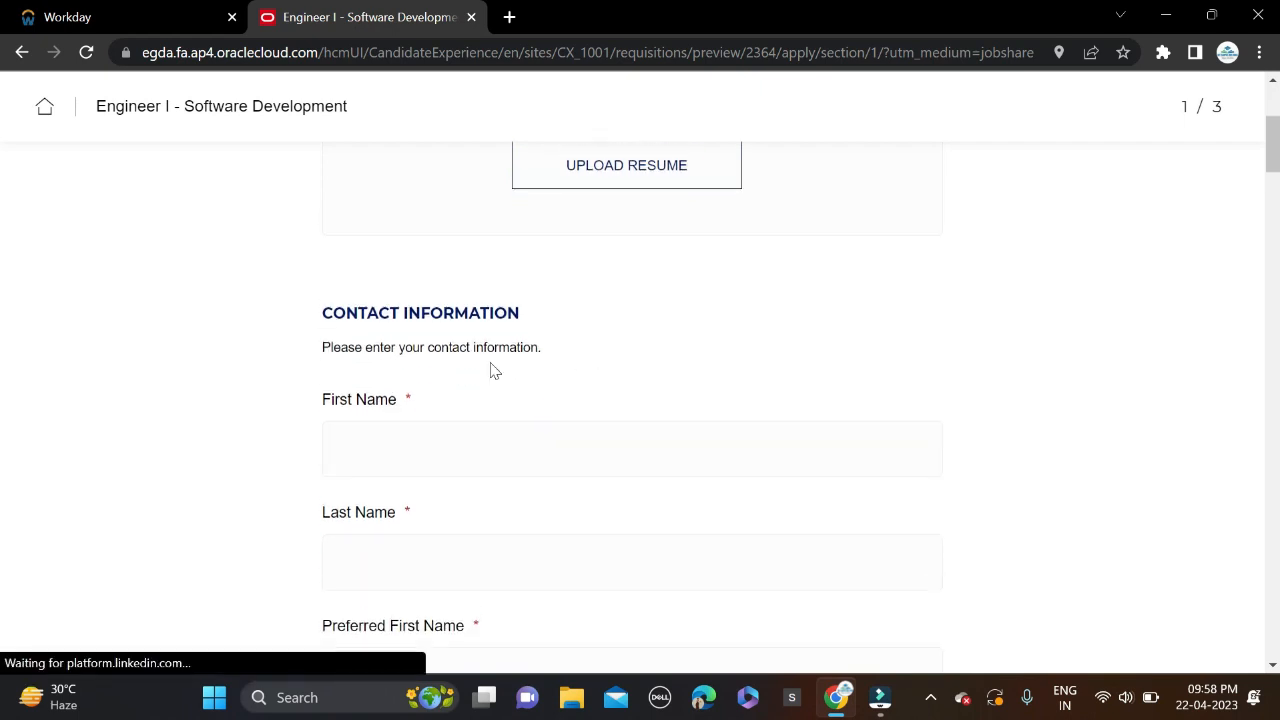
{"action": "scroll", "scroll_direction": "down", "scroll_amount": 3}
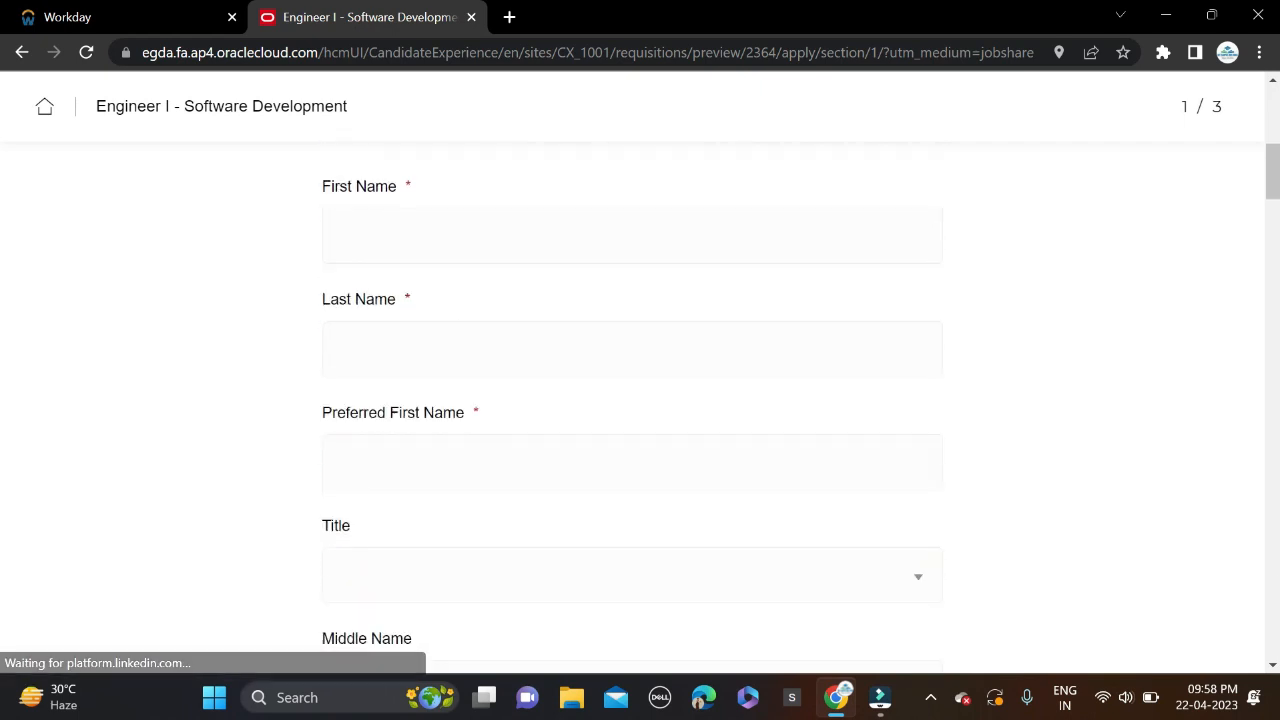
{"action": "scroll", "scroll_direction": "down", "scroll_amount": 3}
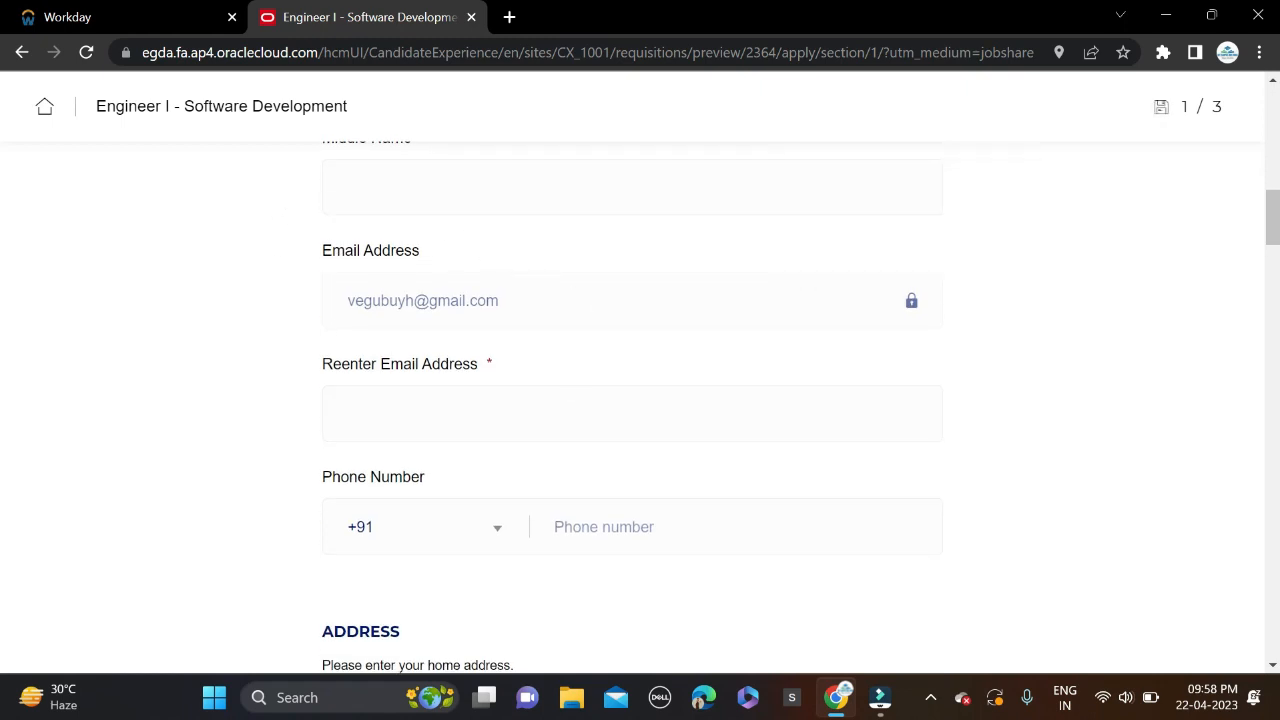
{"action": "scroll", "scroll_direction": "down", "scroll_amount": 3}
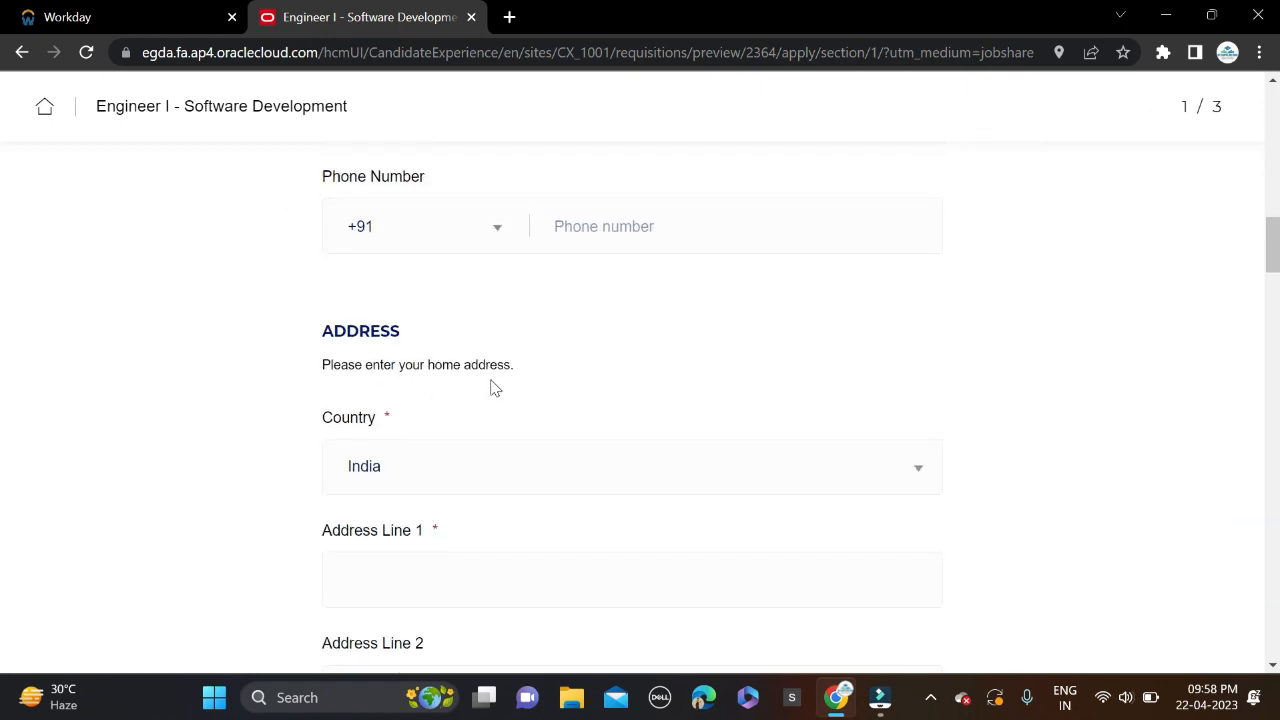
{"action": "scroll", "scroll_direction": "down", "scroll_amount": 3}
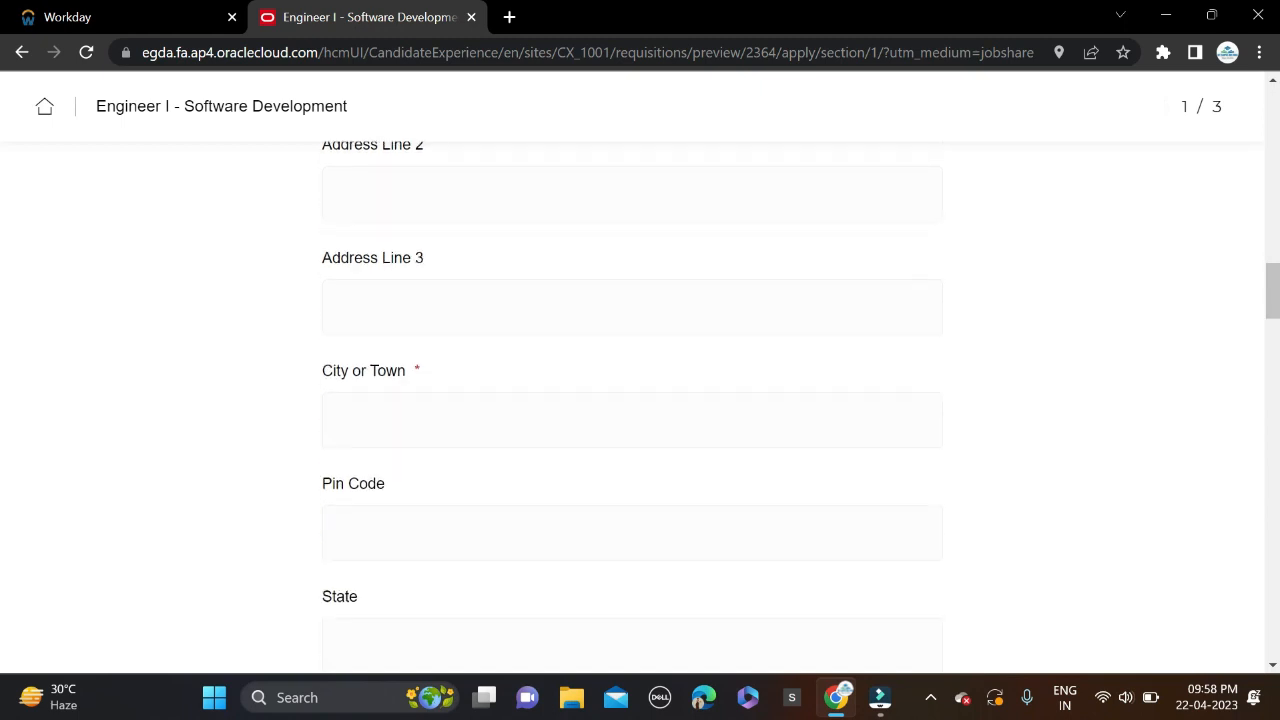
{"action": "scroll", "scroll_direction": "down", "scroll_amount": 3}
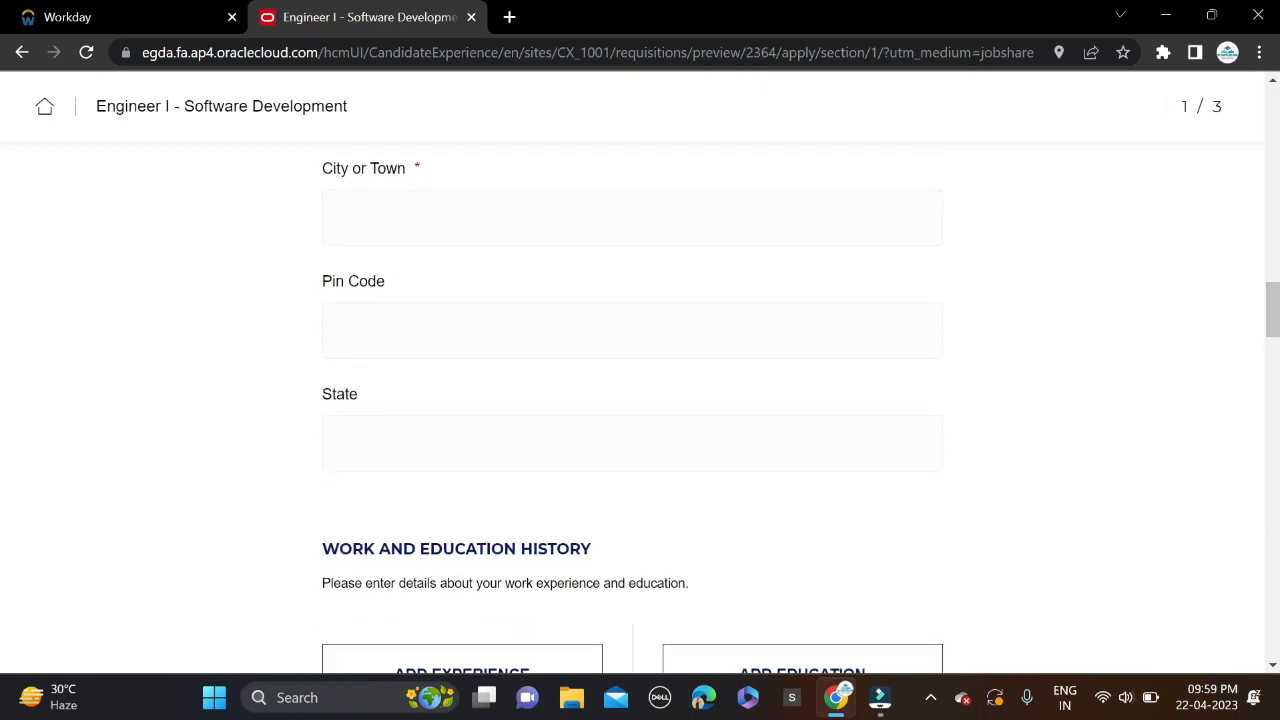
Continue past work preferences and languages down to the e-signature and Submit button
{"action": "scroll", "scroll_direction": "down", "scroll_amount": 3}
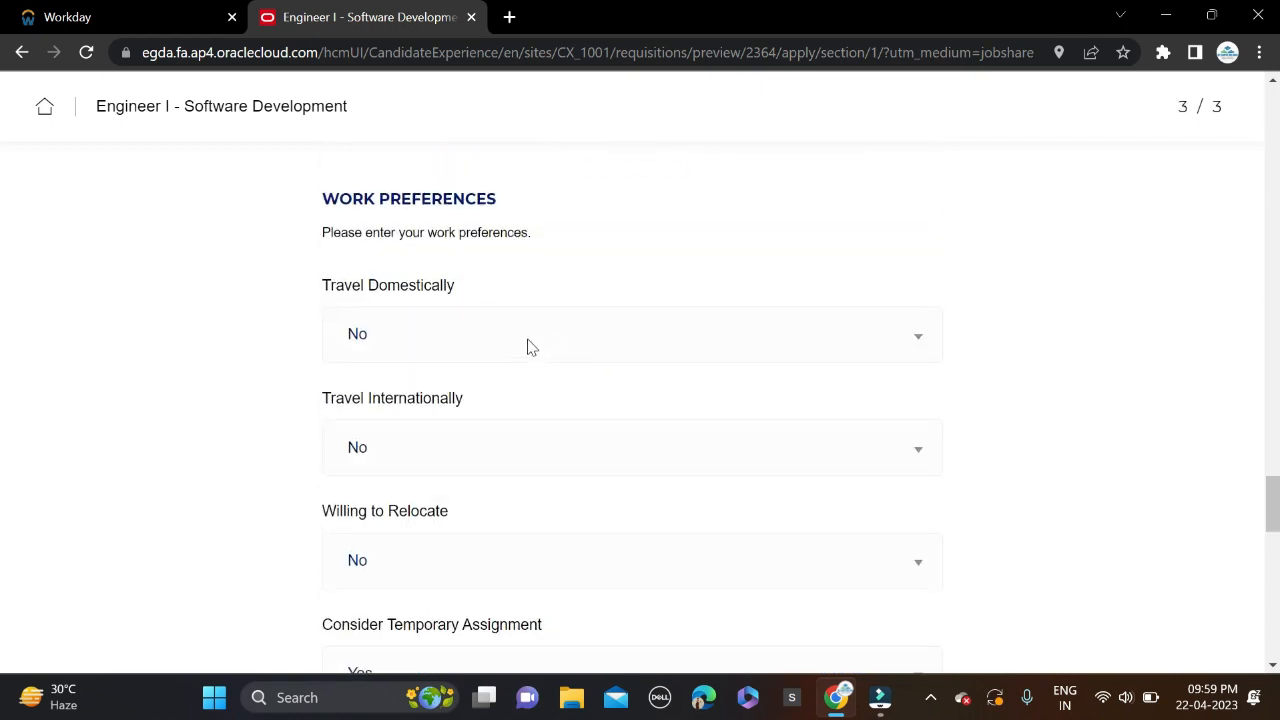
{"action": "scroll", "scroll_direction": "down", "scroll_amount": 3}
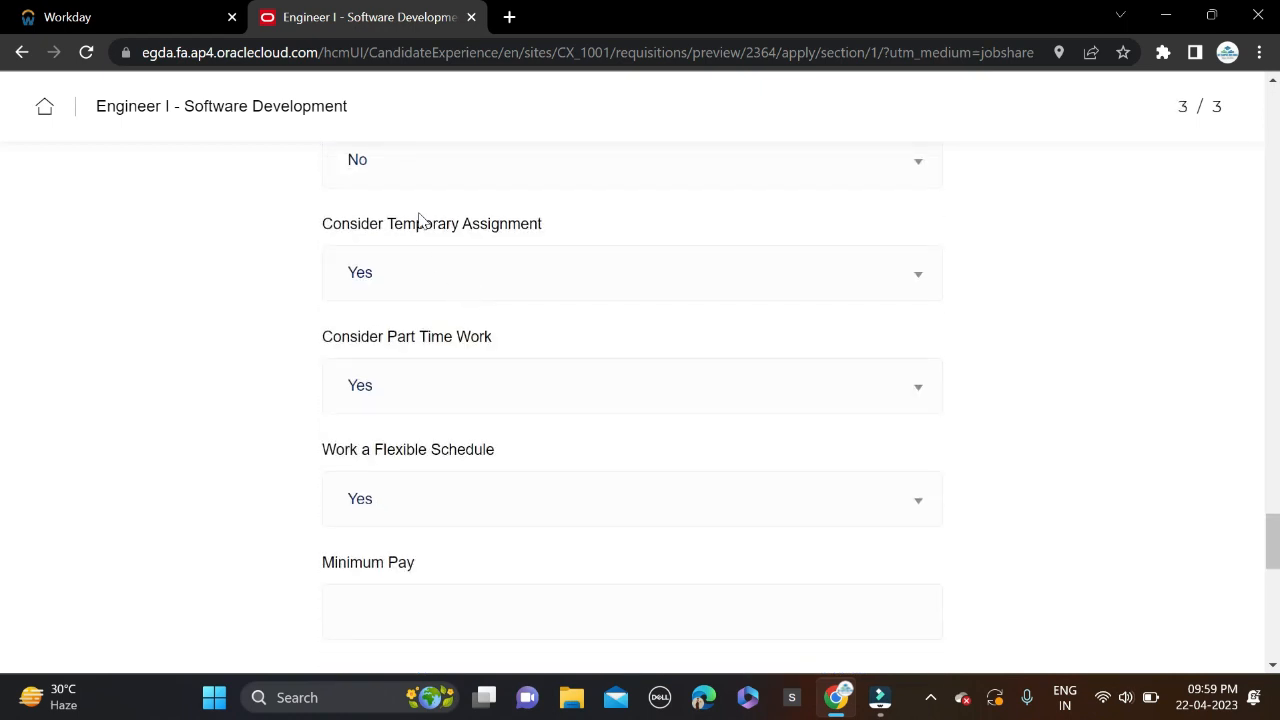
{"action": "scroll", "scroll_direction": "down", "scroll_amount": 3}
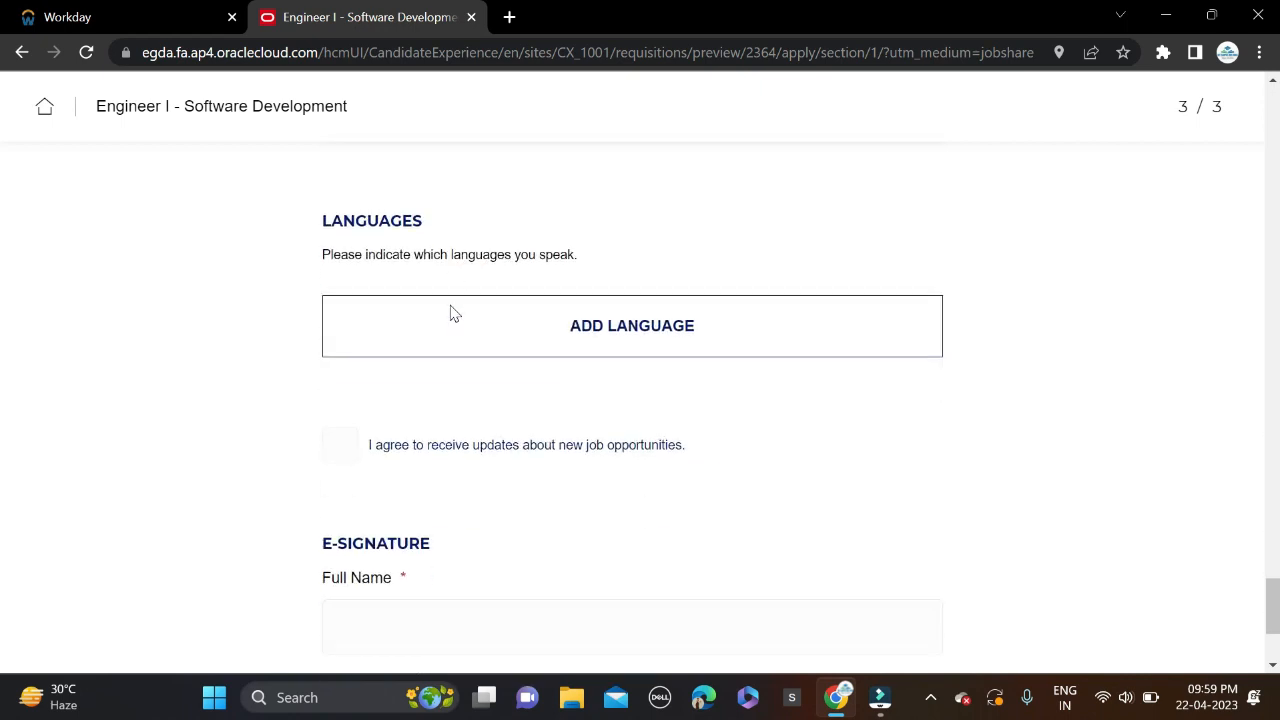
{"action": "scroll", "scroll_direction": "down", "scroll_amount": 3}
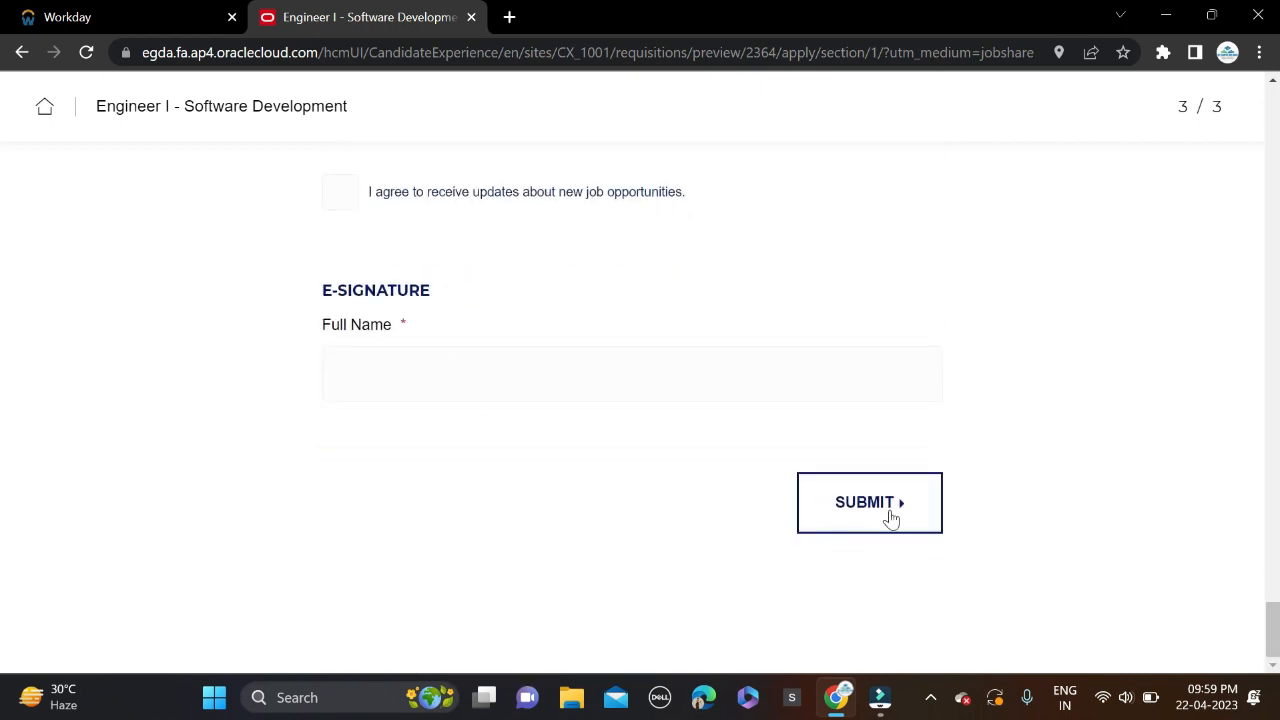
{"action": "mouse_move", "coordinate": [416, 8]}
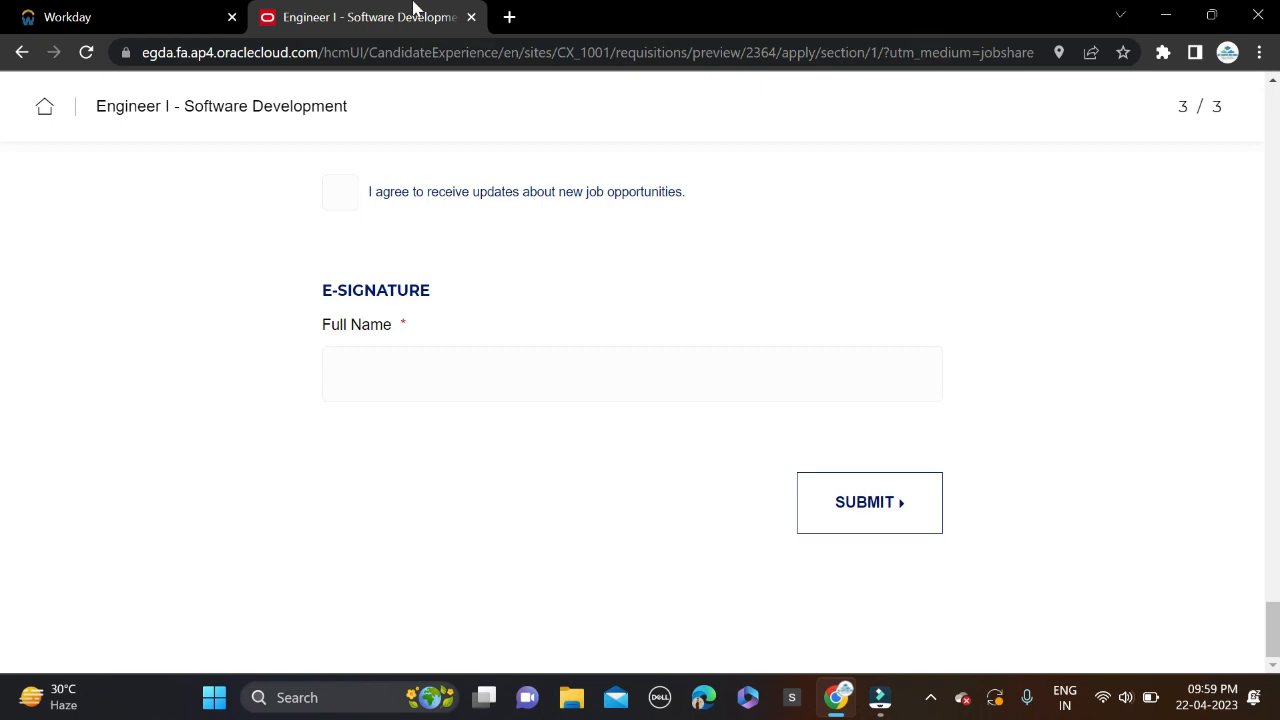